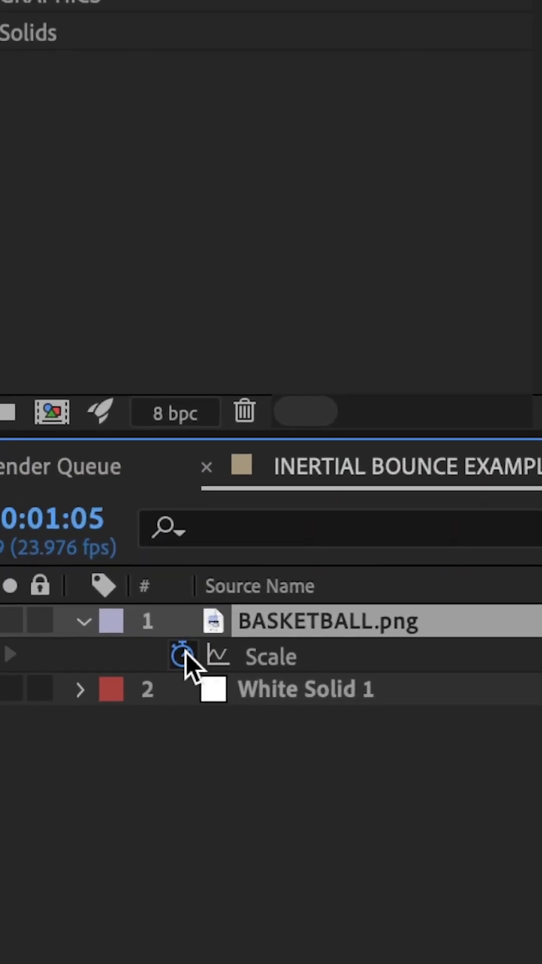
Add the inertial bounce expression to BASKETBALL.png's keyframed Scale property.
click(183, 656)
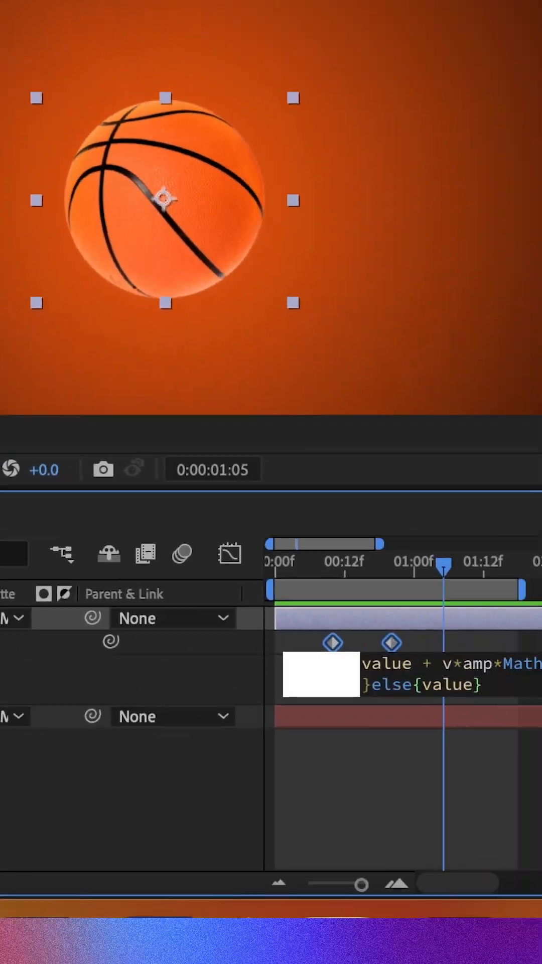